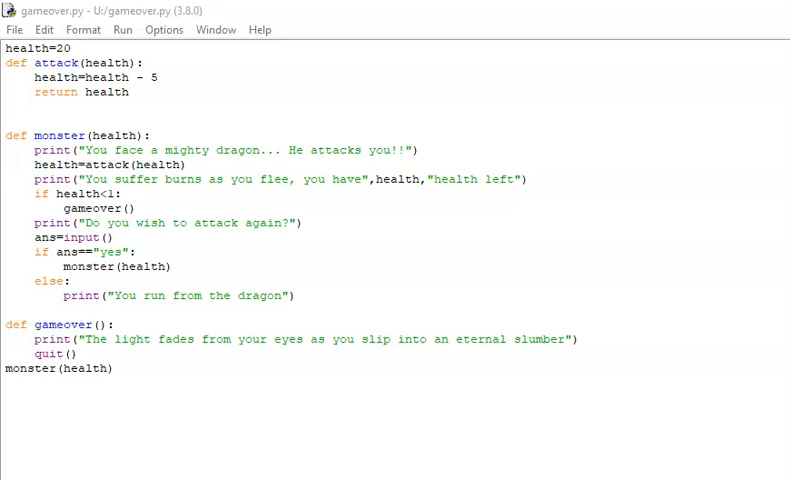
mouse_move(468, 204)
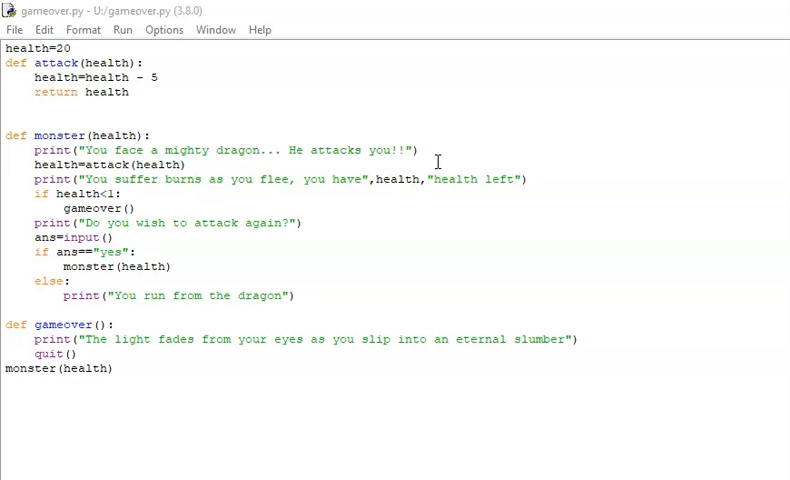
mouse_move(386, 132)
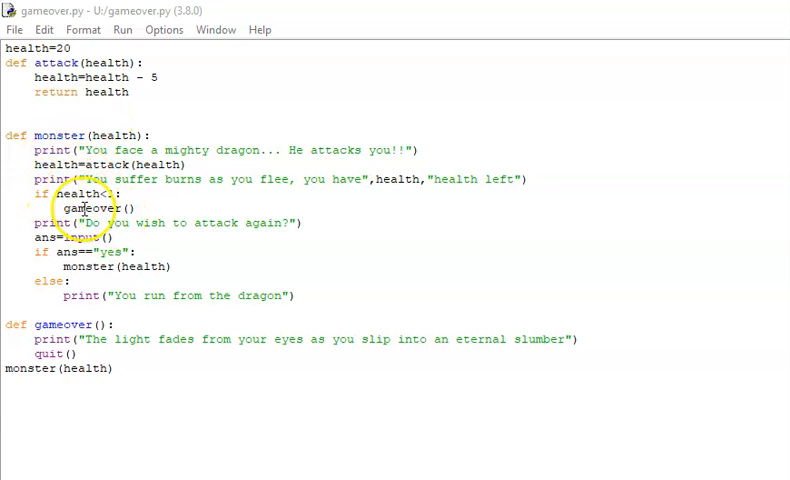
mouse_move(62, 150)
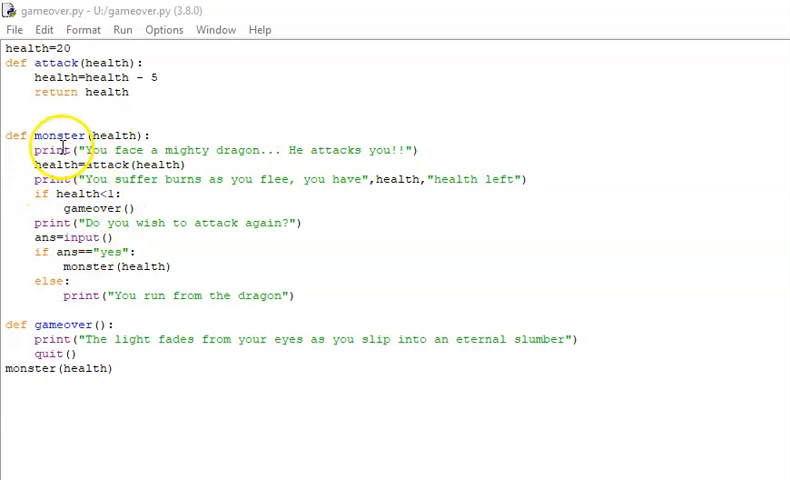
mouse_move(38, 194)
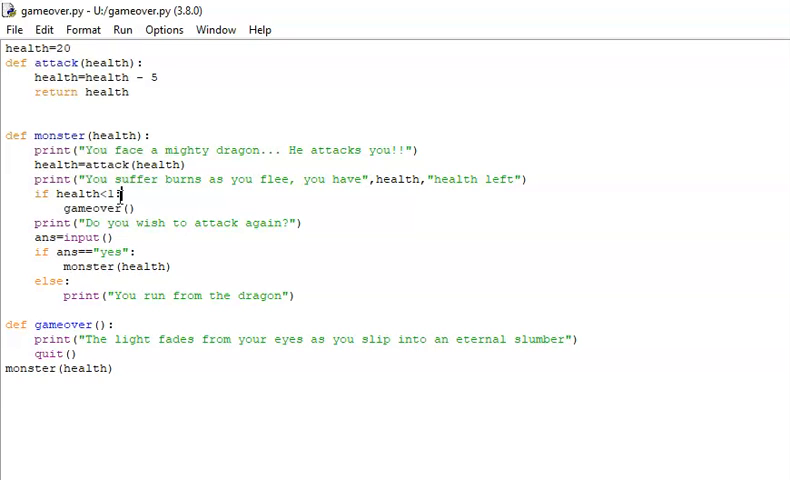
Step: Add a nextroom() call after the 'You run from the dragon' print in the else branch
double_click(88, 208)
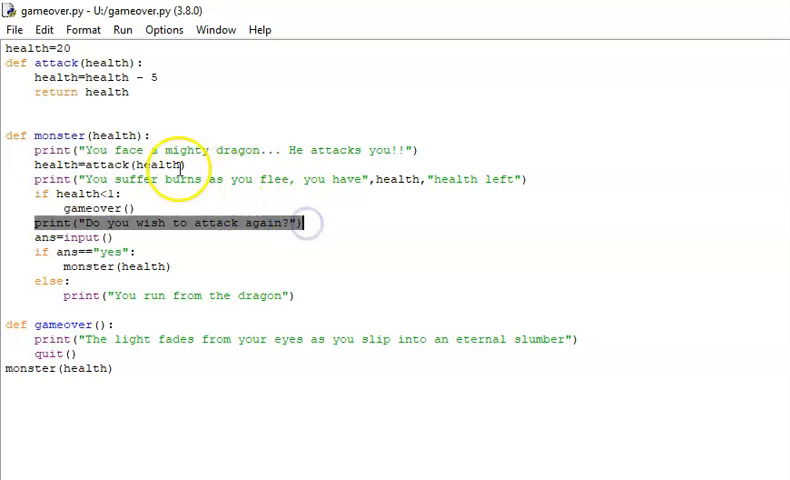
mouse_move(340, 184)
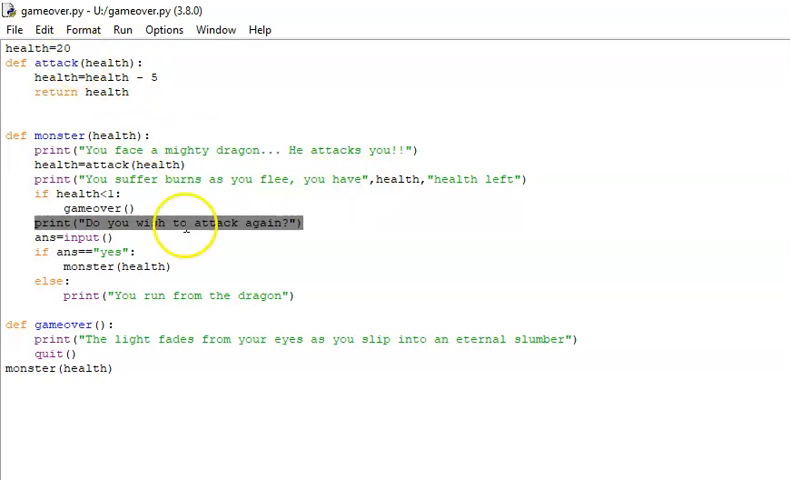
mouse_move(184, 252)
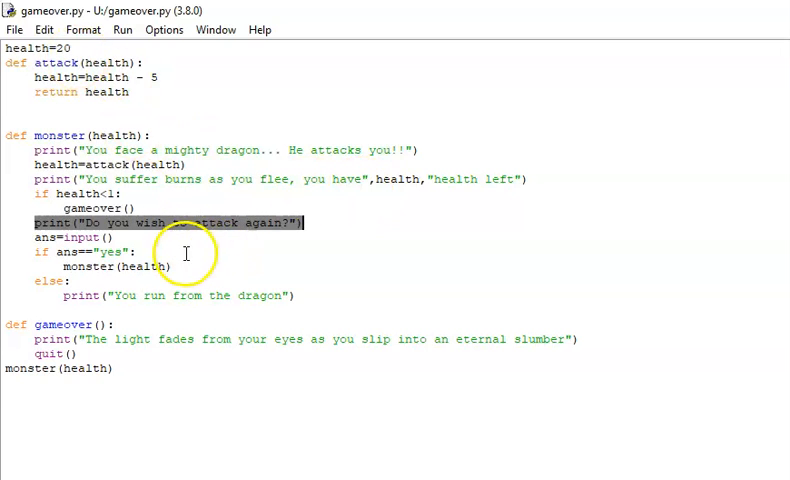
double_click(104, 252)
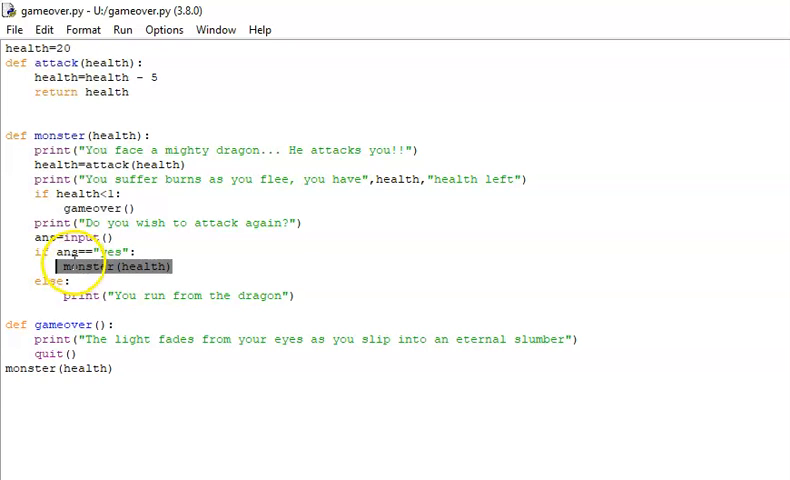
mouse_move(172, 224)
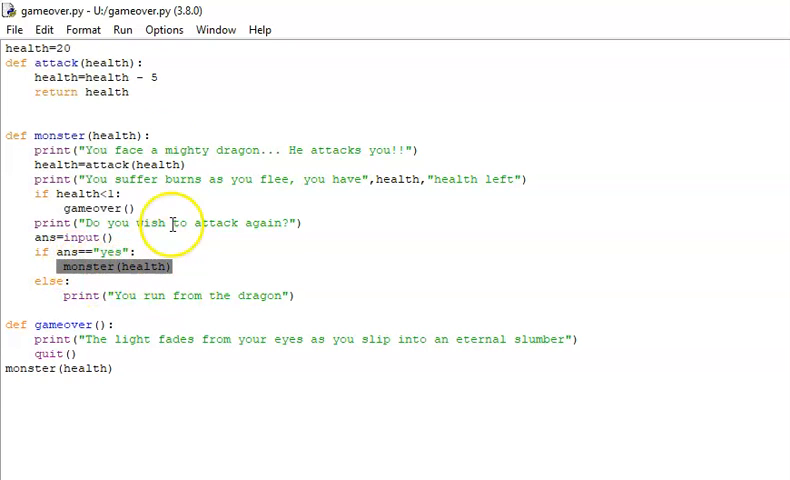
mouse_move(112, 136)
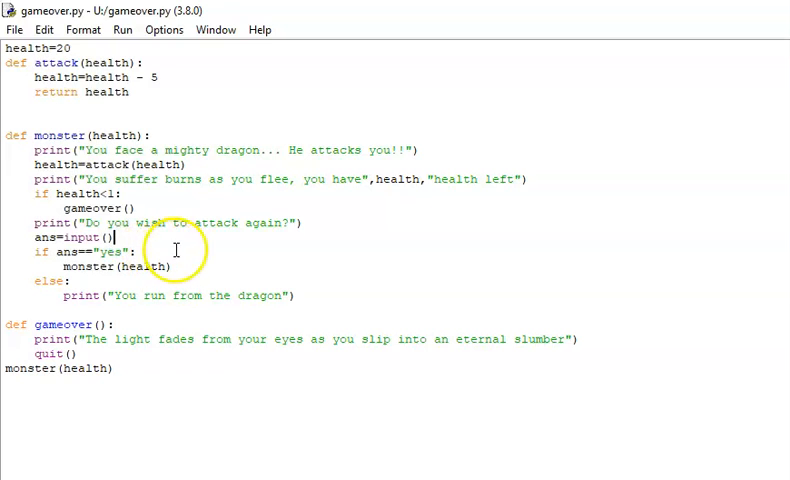
mouse_move(92, 122)
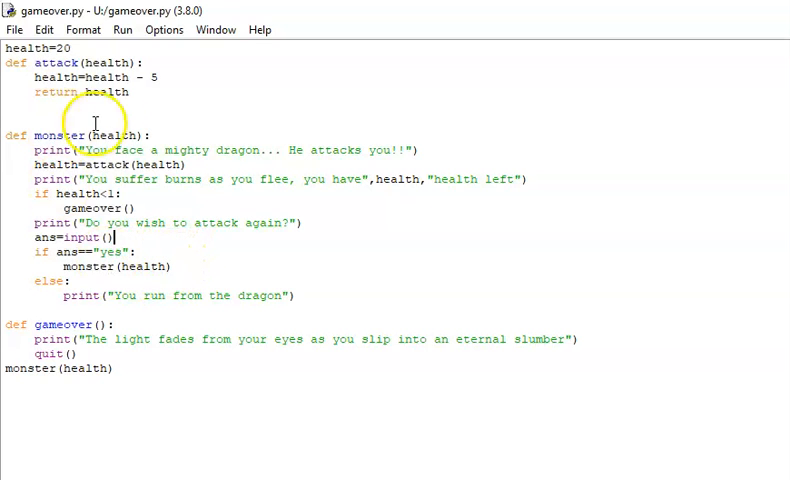
mouse_move(120, 252)
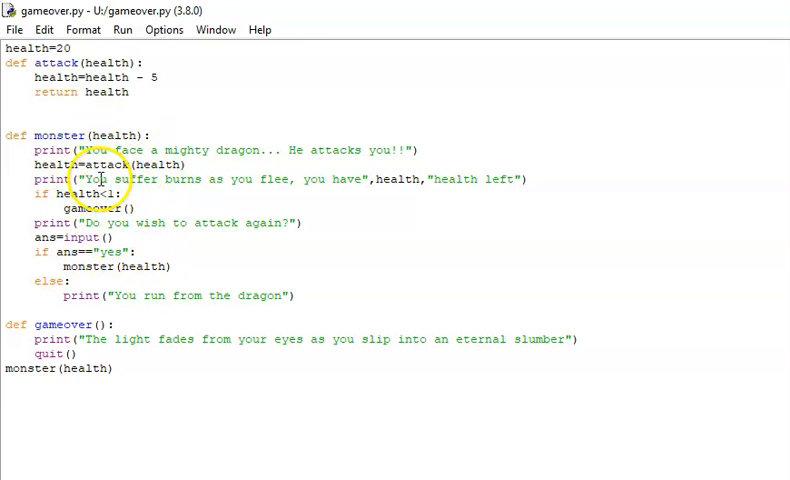
mouse_move(60, 354)
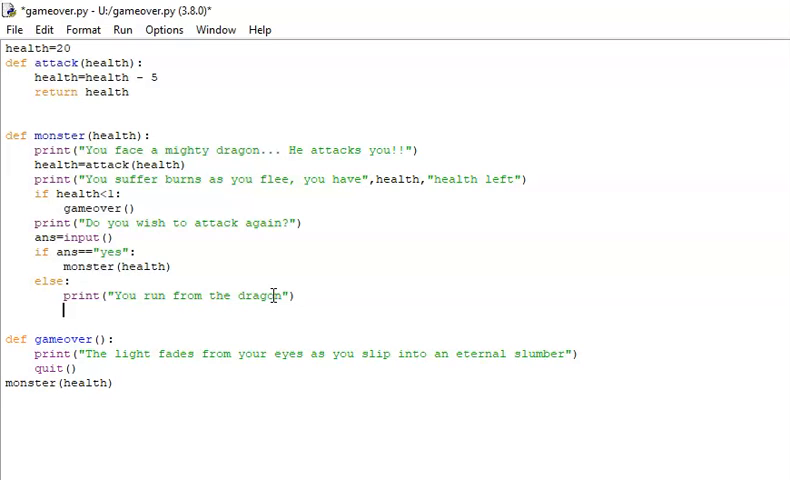
text(next)
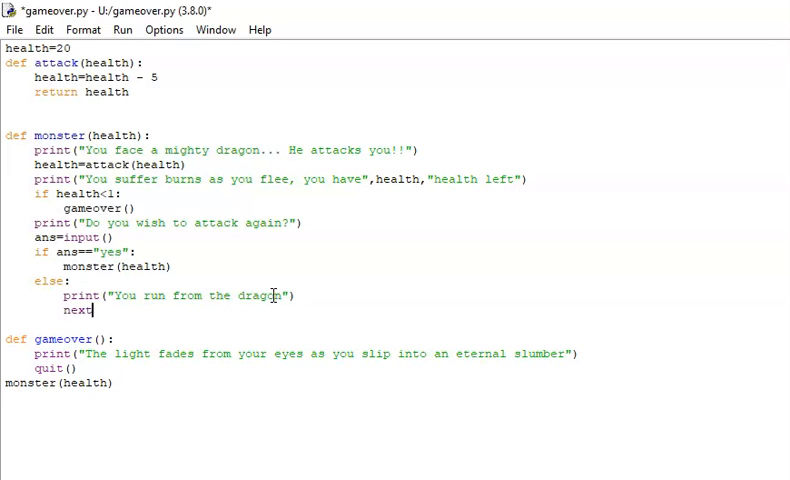
text(roiom()
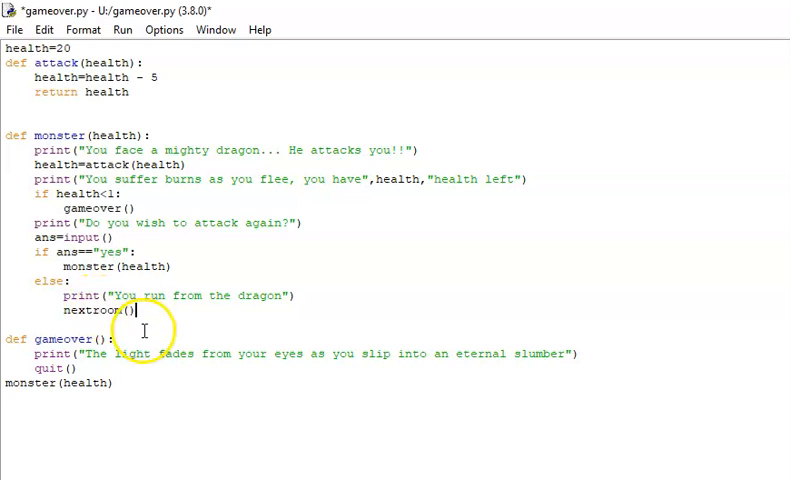
mouse_move(230, 304)
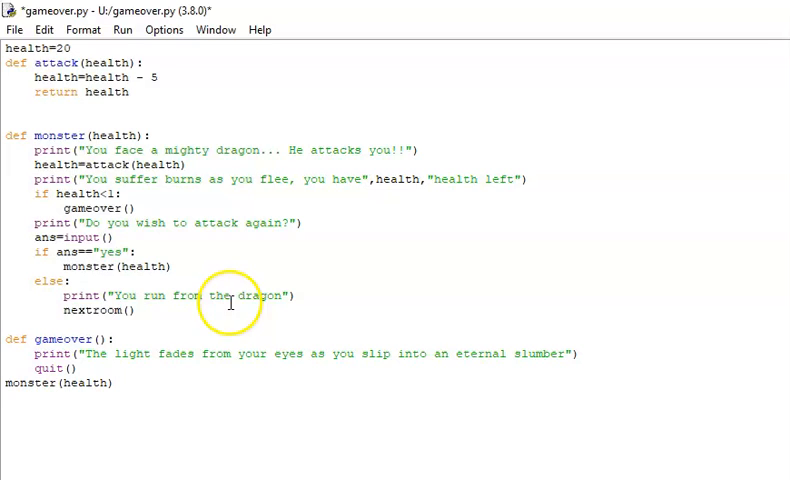